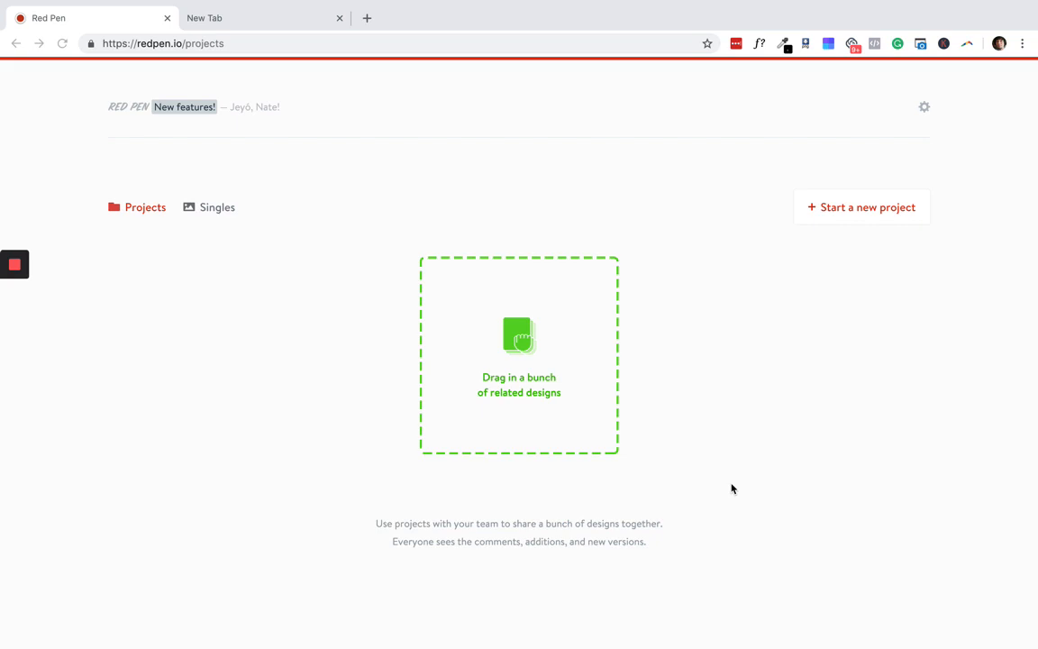
mouse_move(666, 466)
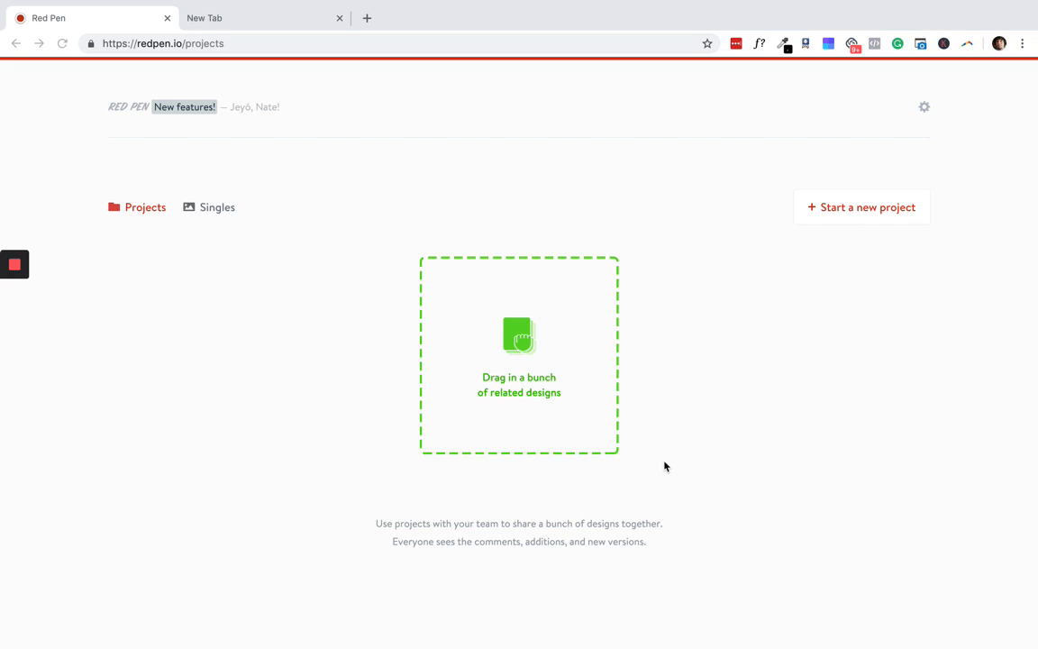
mouse_move(519, 345)
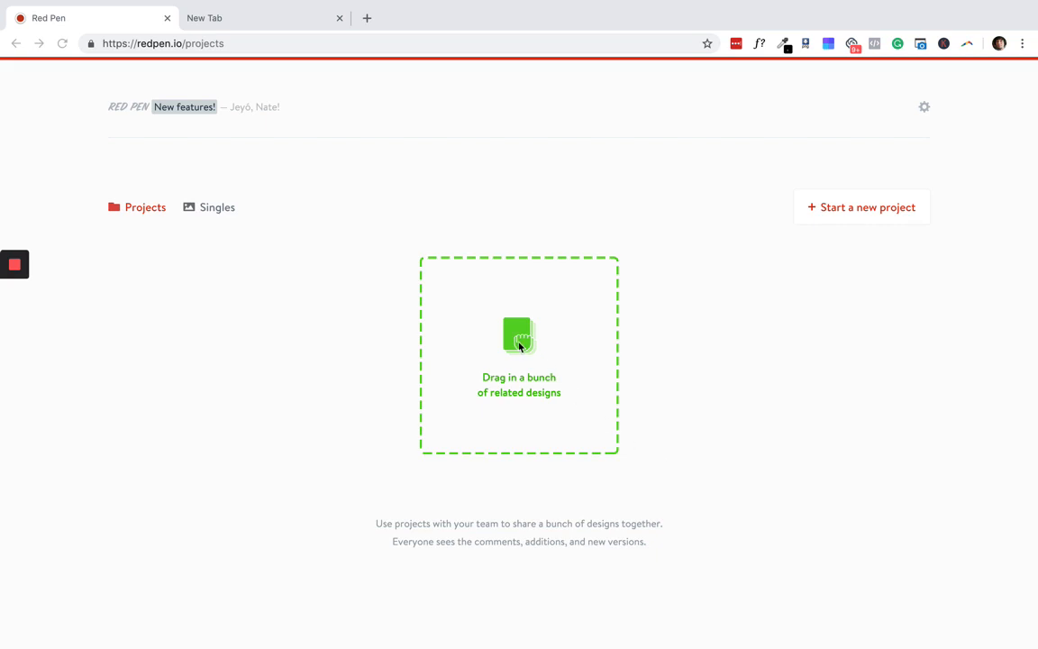
mouse_move(420, 407)
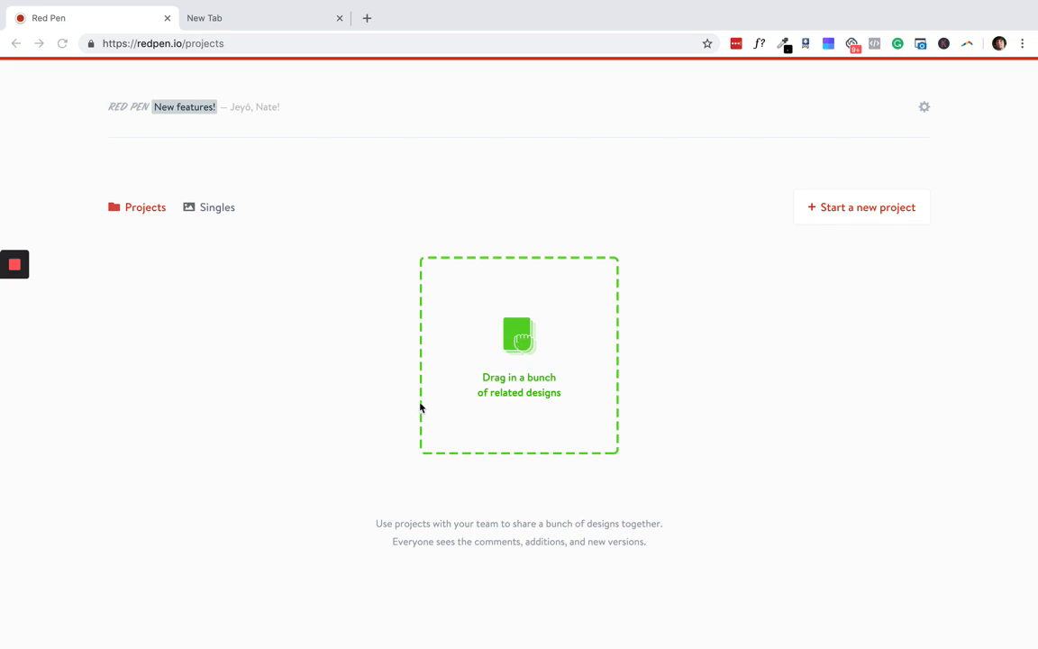
mouse_move(520, 347)
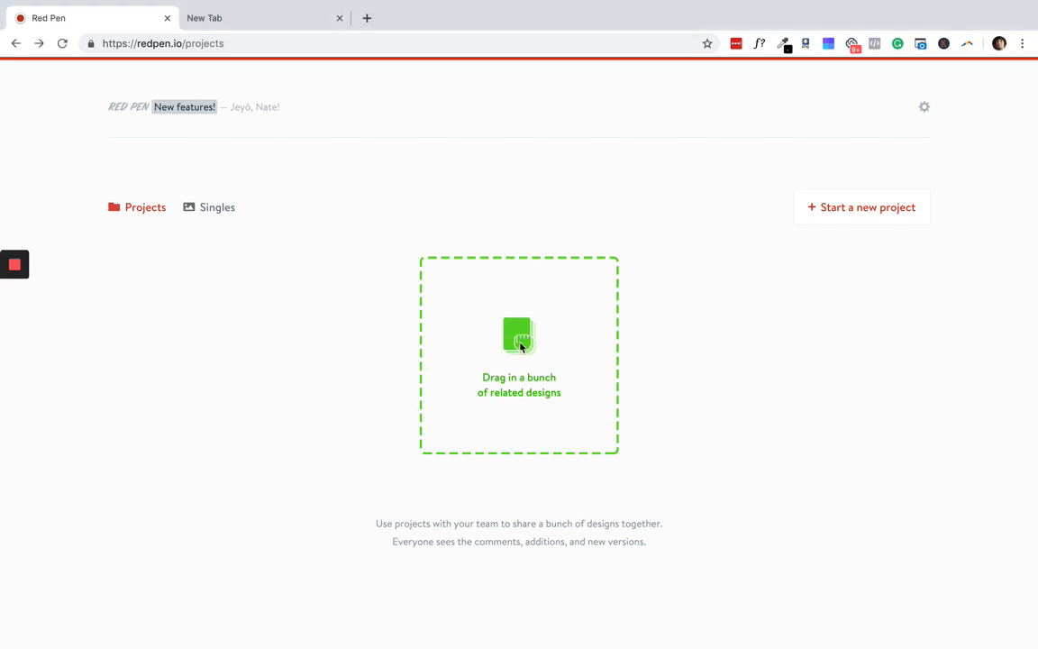
Upload MockupRedPen.png from the Desktop as a new project's design
click(519, 343)
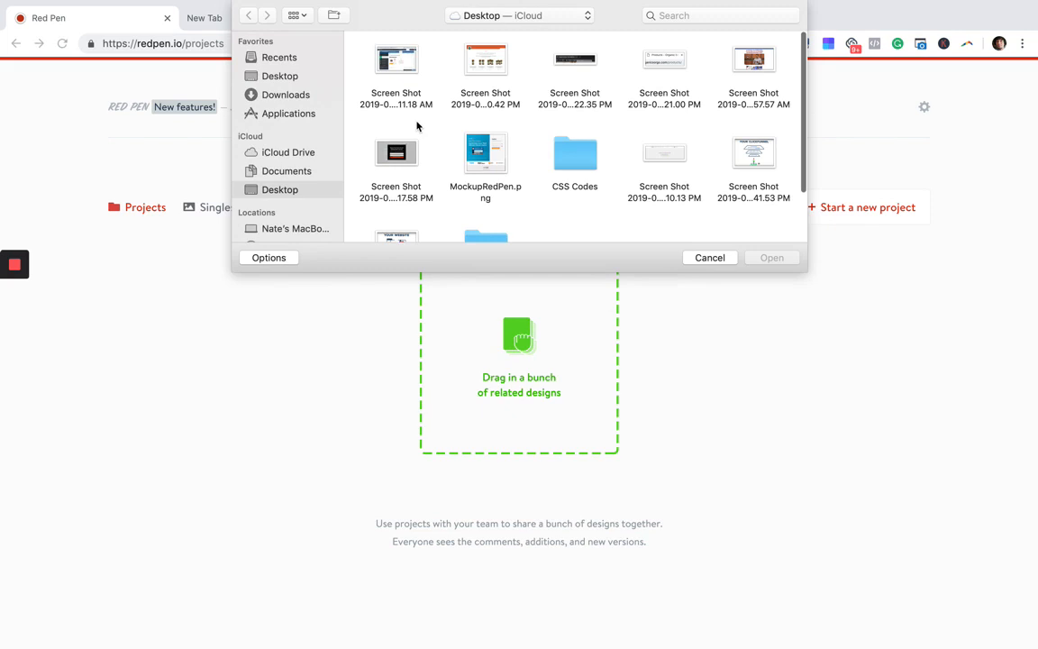
click(709, 257)
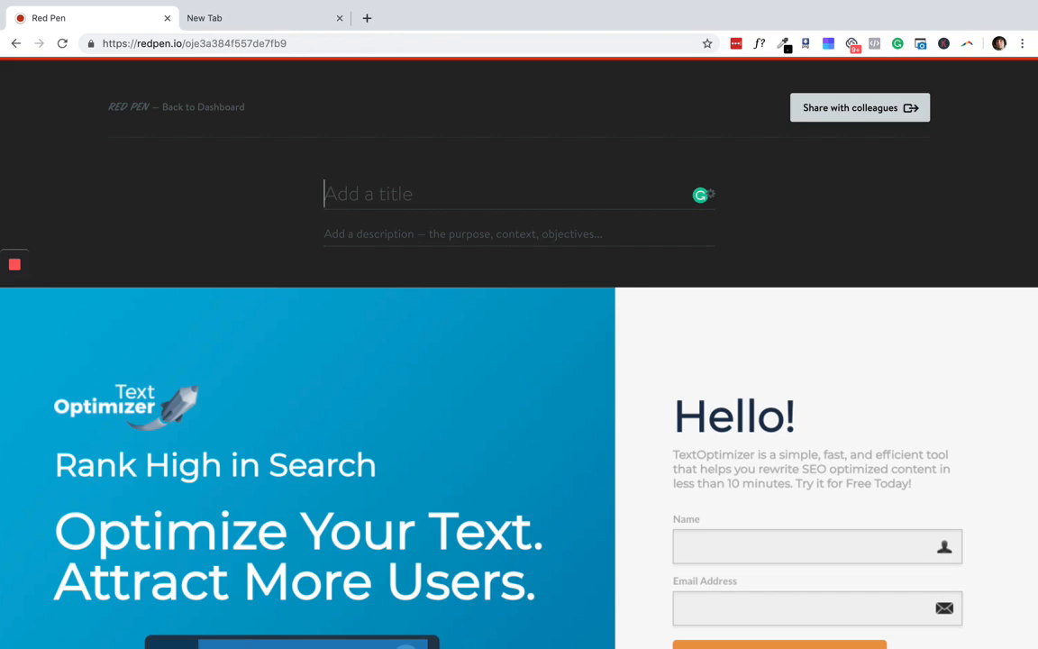
Title the project 'TextOptimizer' and describe it as an SEO keyword tool optin funnel
text(Tet)
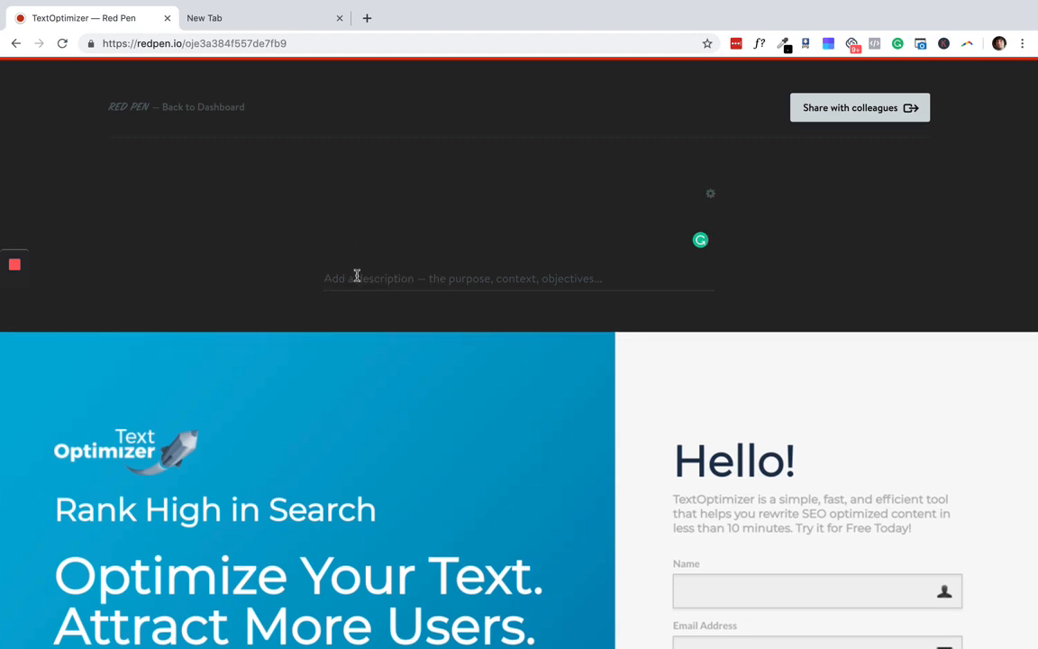
text(TextOptimizer)
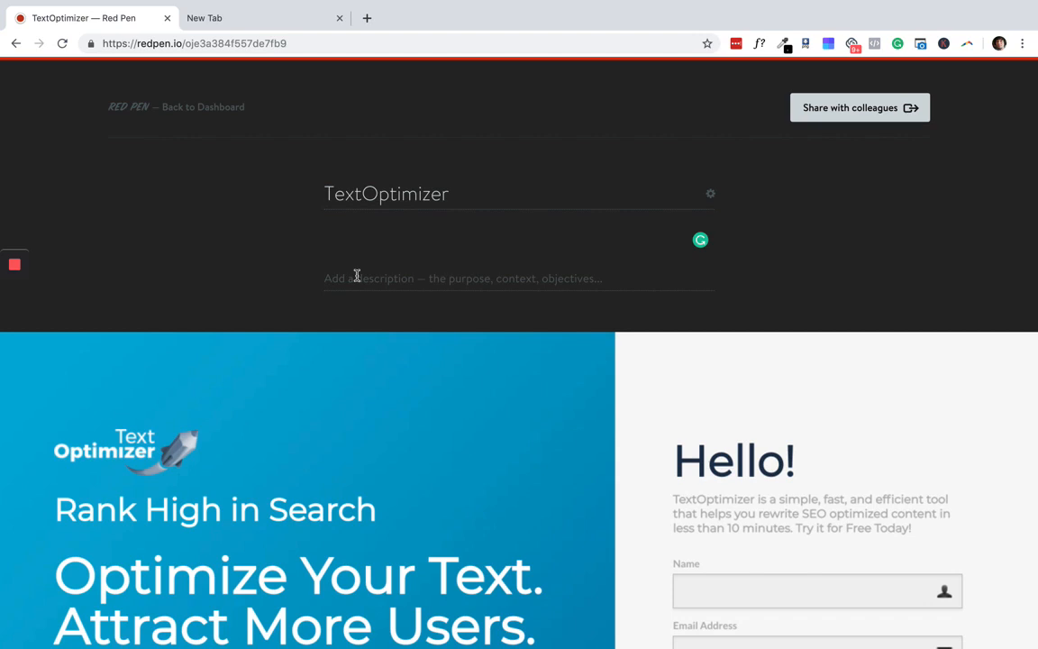
text(This is an optin lead generation funnel for an SEO keyword tool. The goal is to get users to provide their contact information and then drive them to interact with the product)
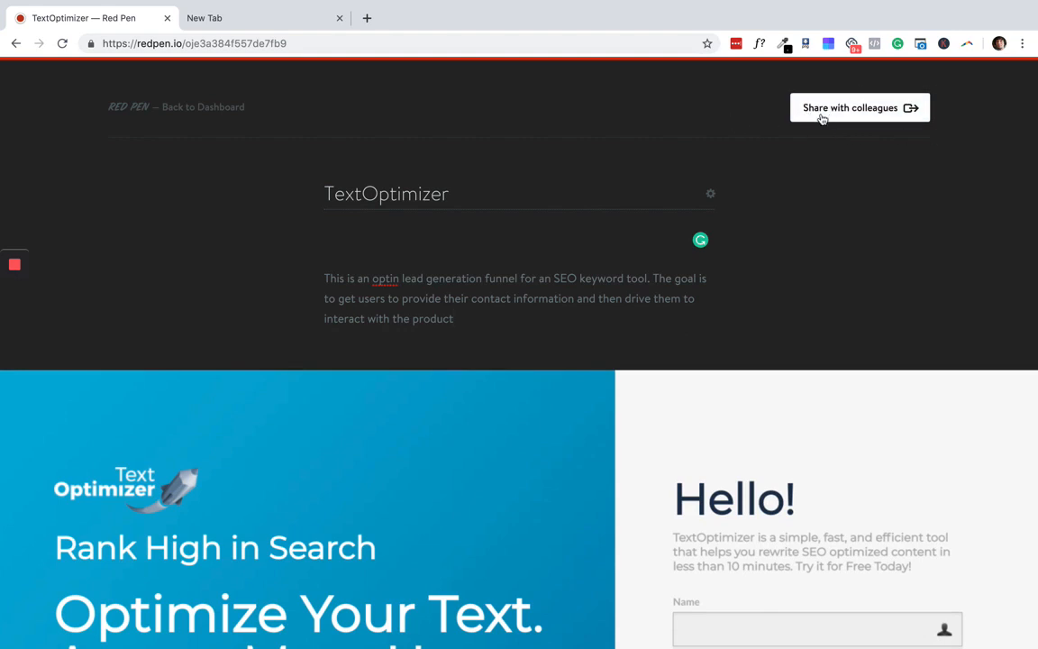
Copy the 'Share with colleagues' link and open it in a new Chrome tab
click(851, 108)
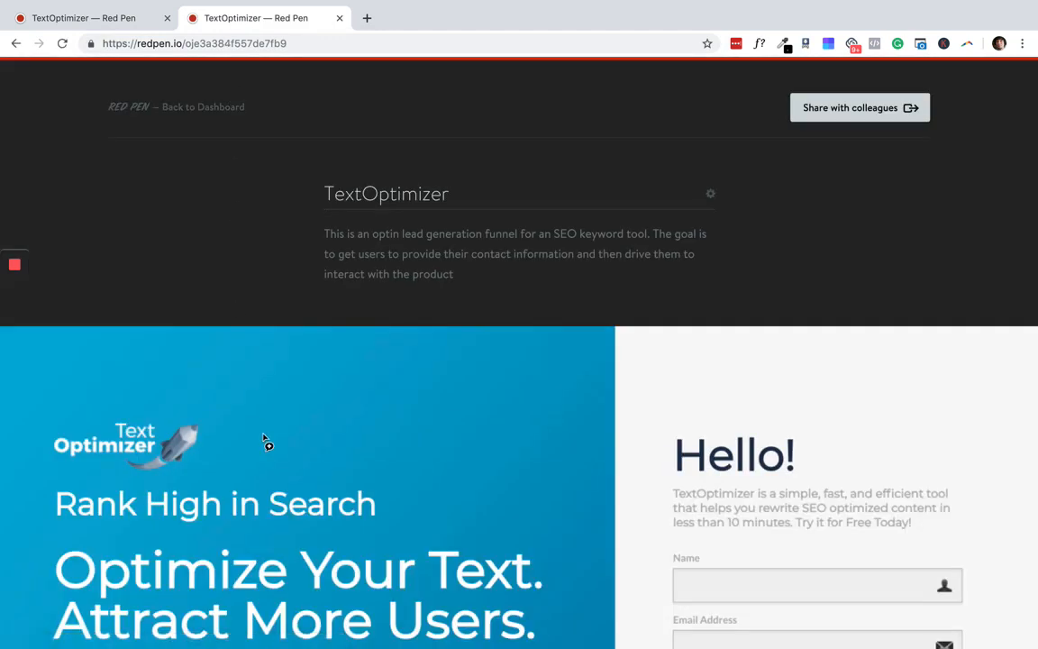
Scroll down the mockup to the TextOptimizer logo to place a comment pin
scroll(down, 3)
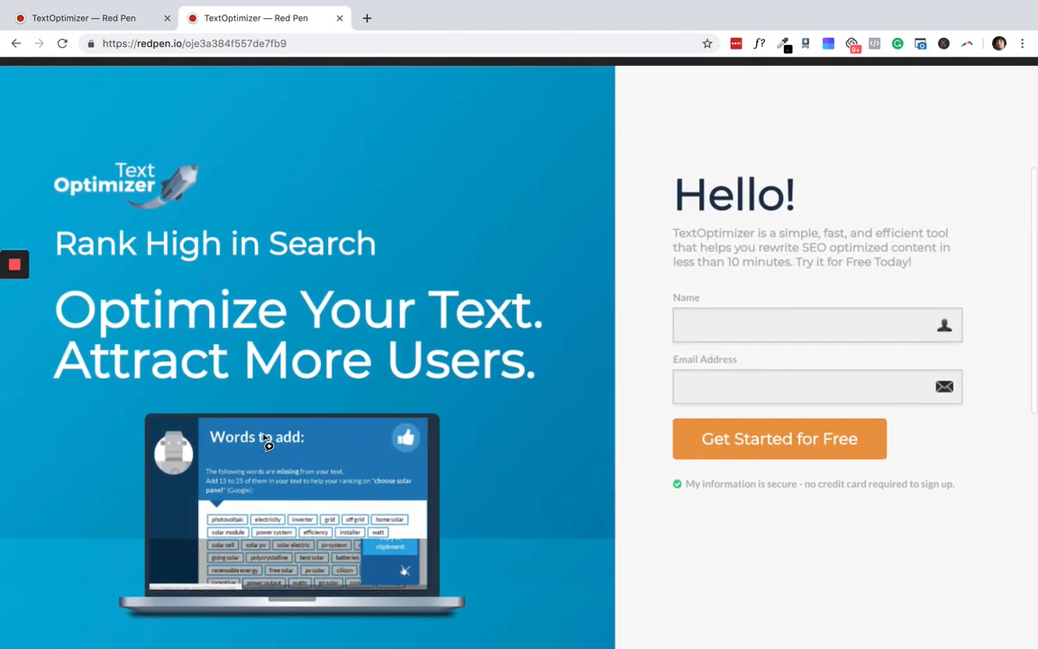
mouse_move(503, 338)
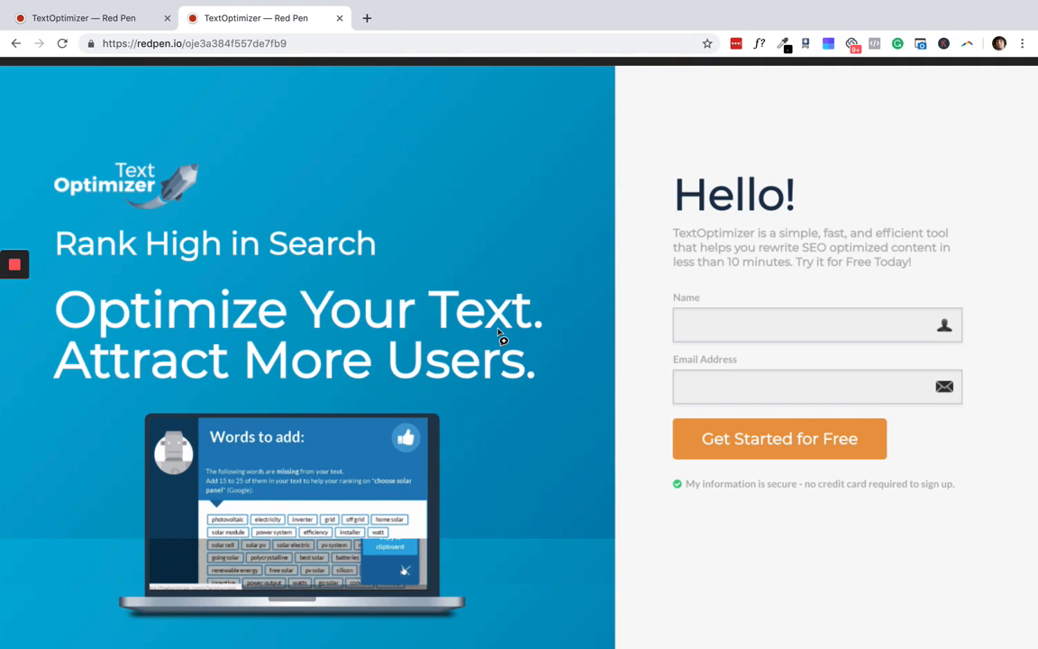
mouse_move(215, 250)
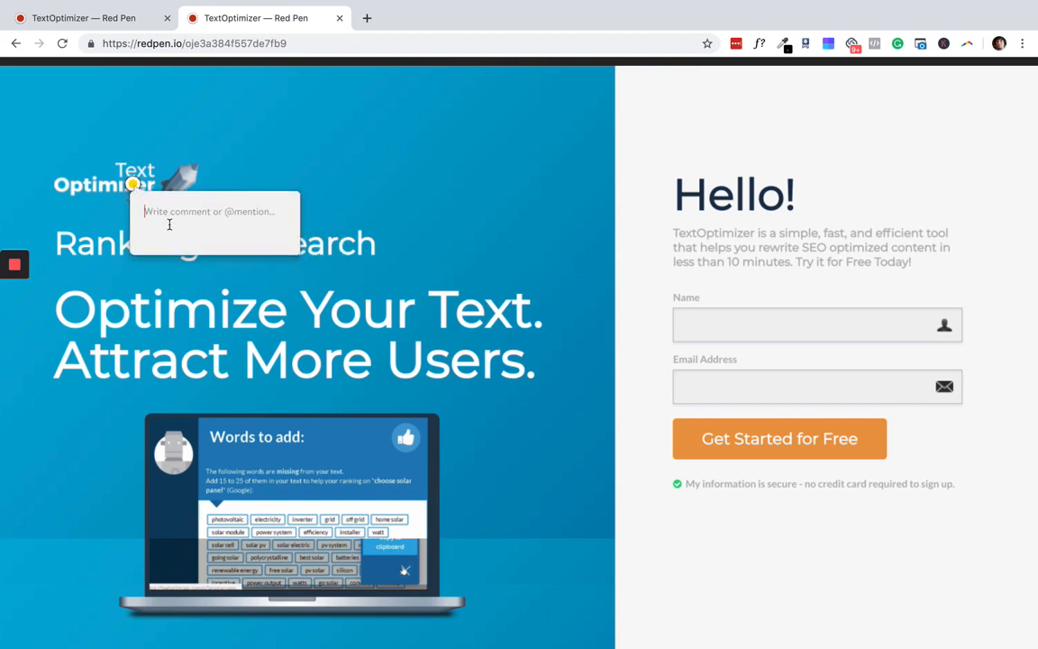
Post 'Change this to color' on the logo and pin a comment on the Name field
text(Chan)
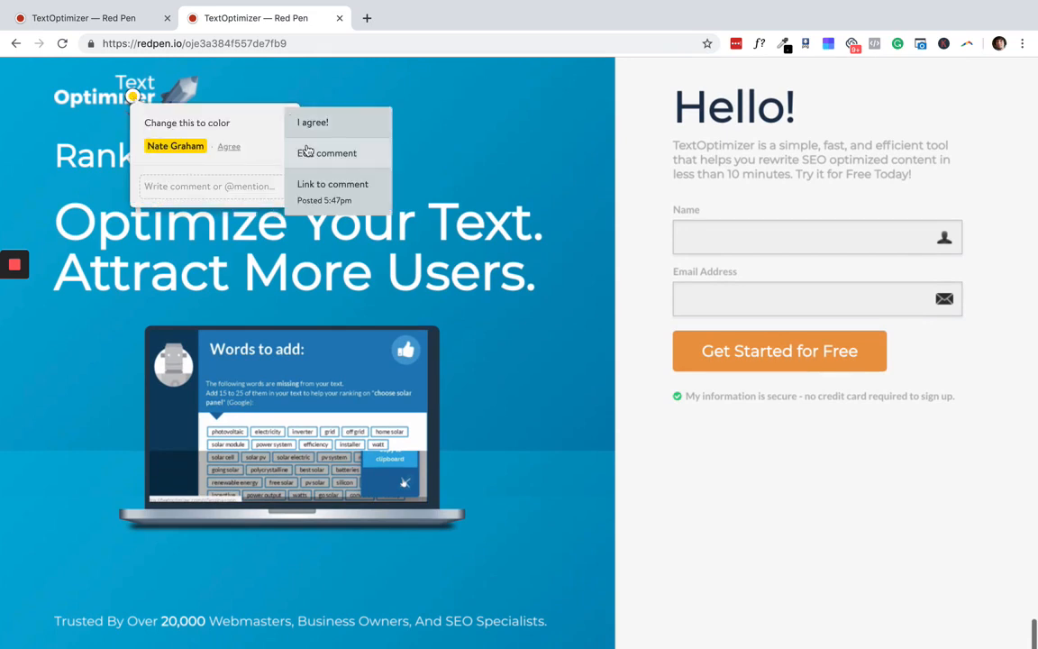
mouse_move(311, 127)
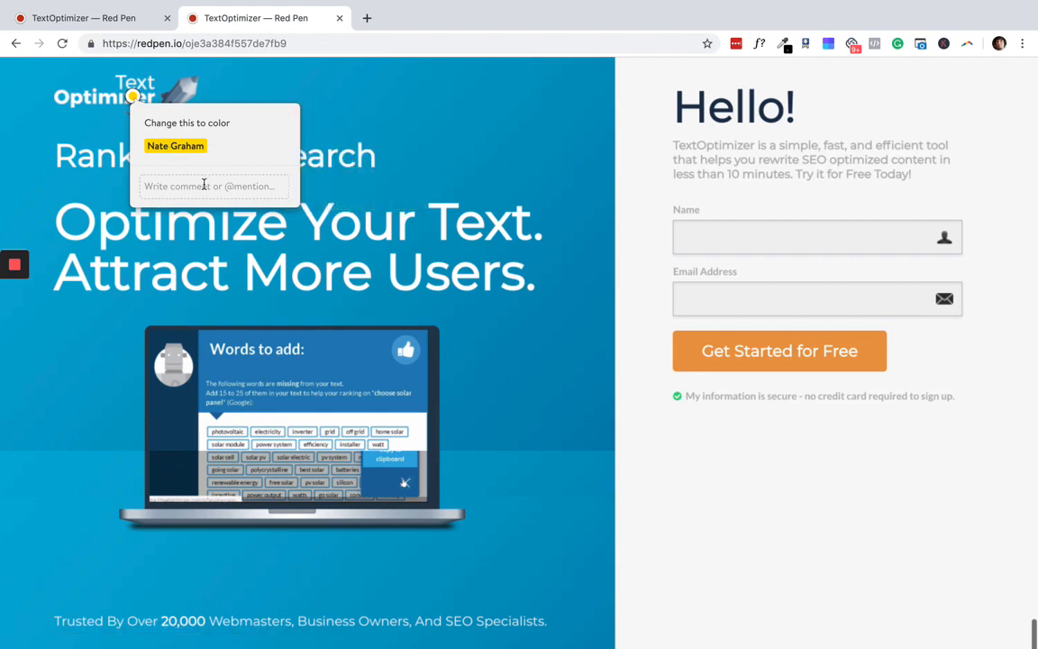
click(213, 186)
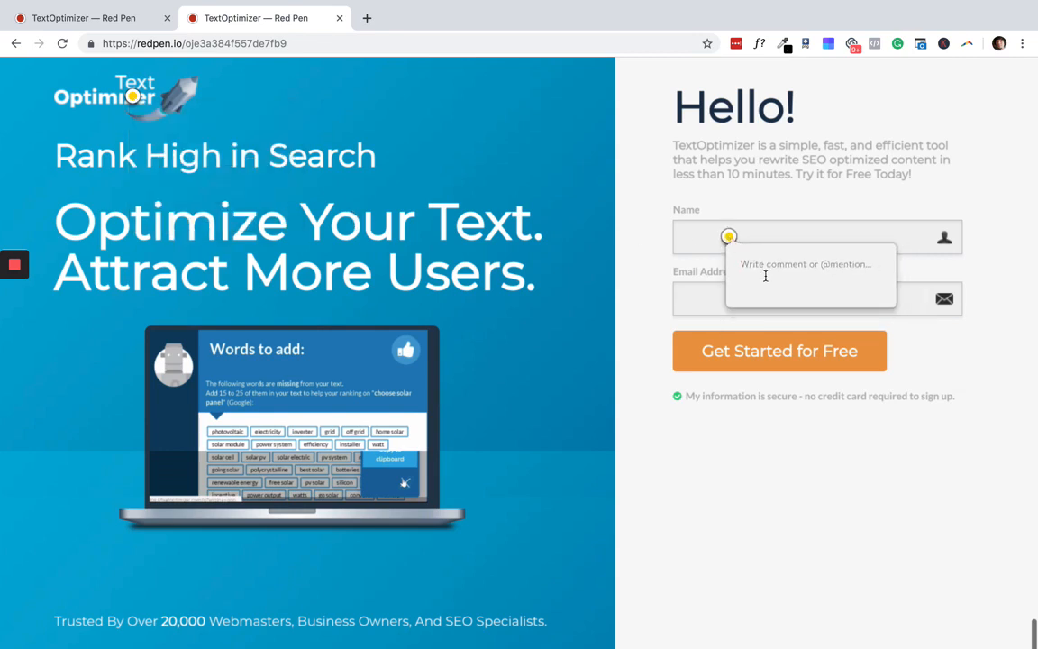
Post 'Change this to full…' on the Name field pin, then scroll to review pins
text(Change this to full)
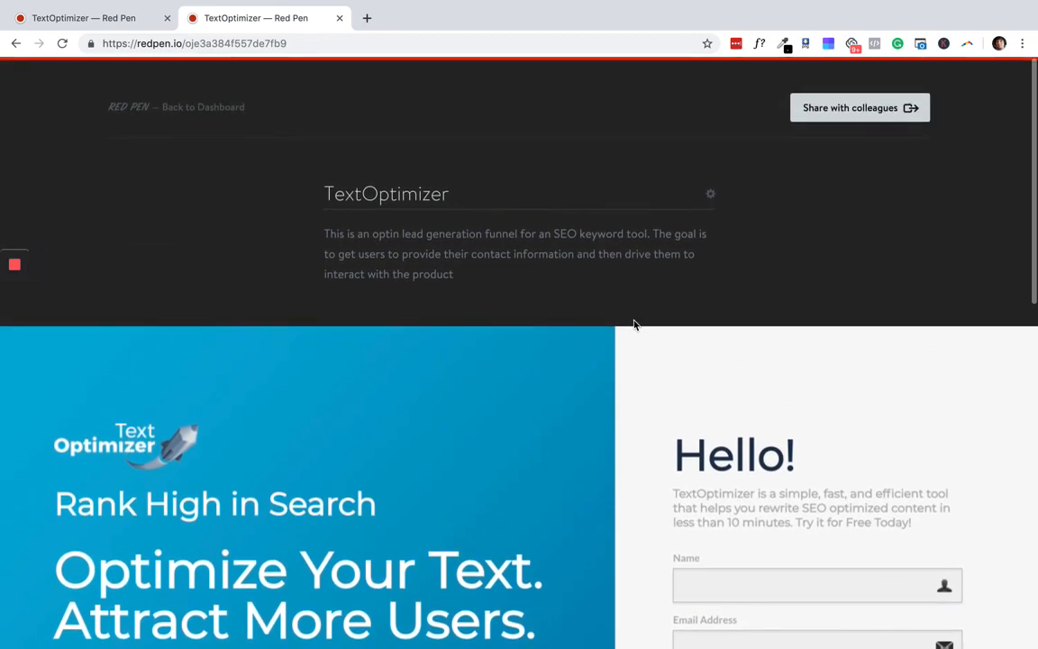
scroll(down, 3)
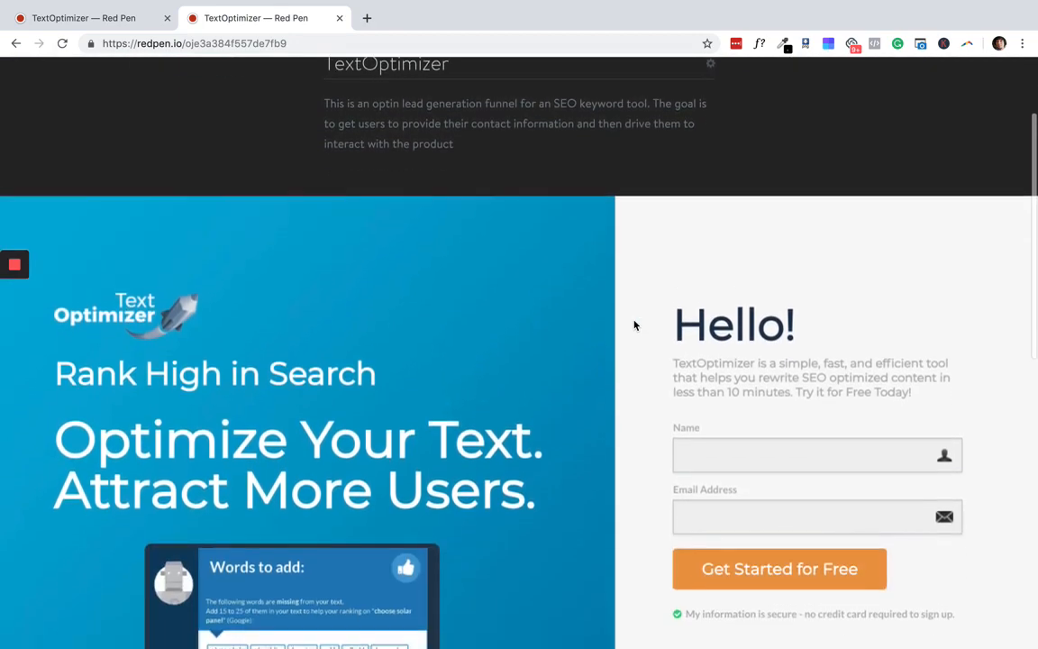
scroll(down, 3)
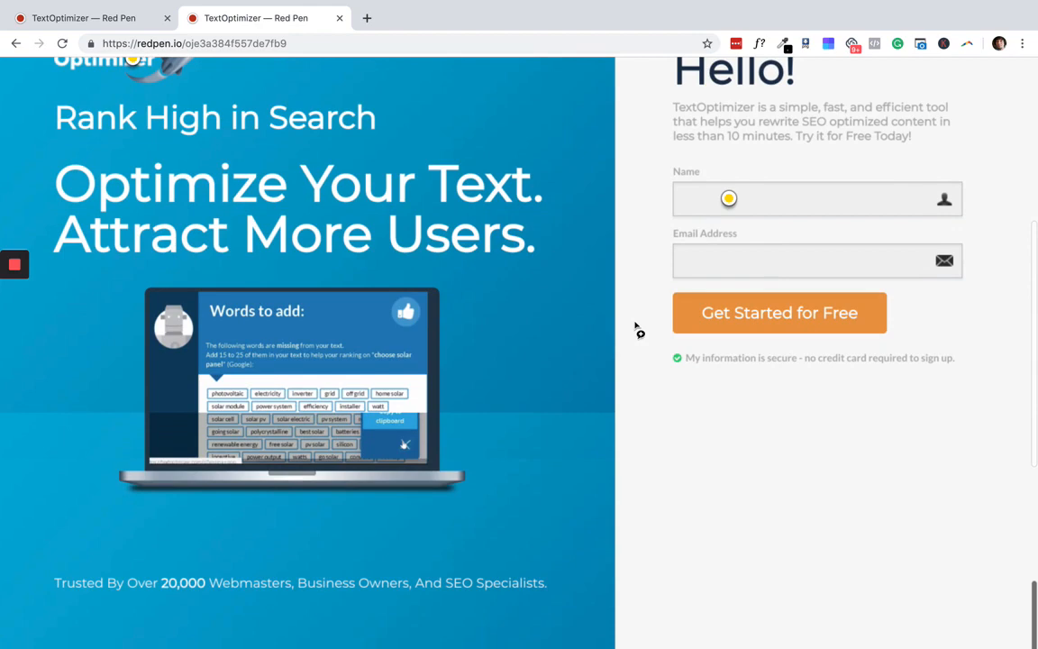